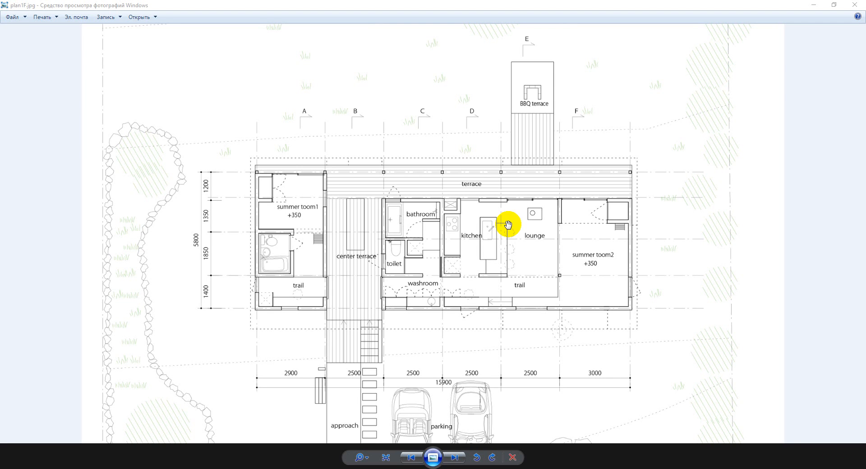
{"action": "mouse_move", "coordinate": [512, 274]}
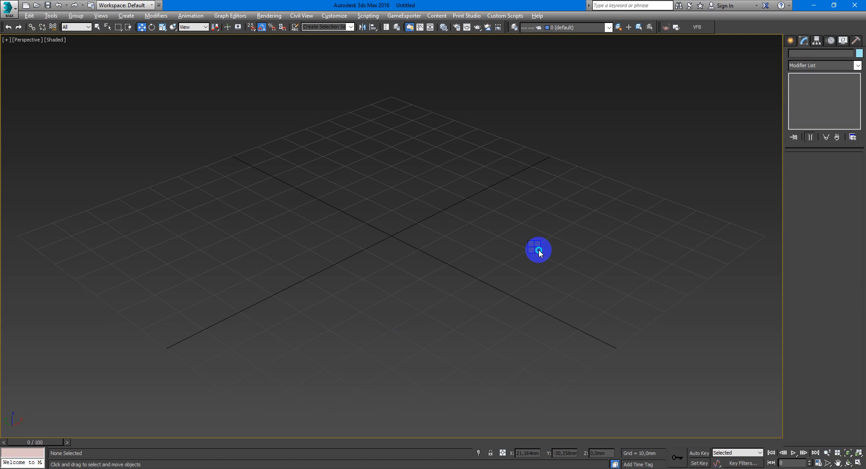
Draw a Plane primitive in the Perspective view and begin editing its length and width.
{"action": "left_click", "coordinate": [837, 135]}
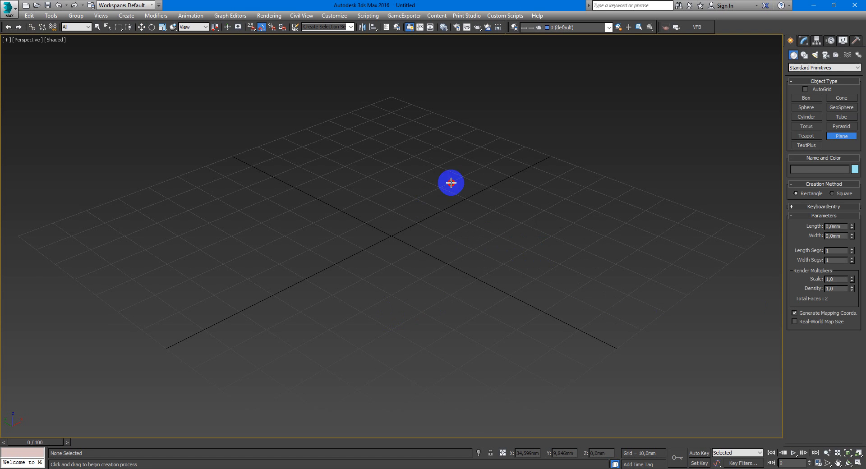
{"action": "left_click_drag", "start_coordinate": [451, 183], "coordinate": [450, 337]}
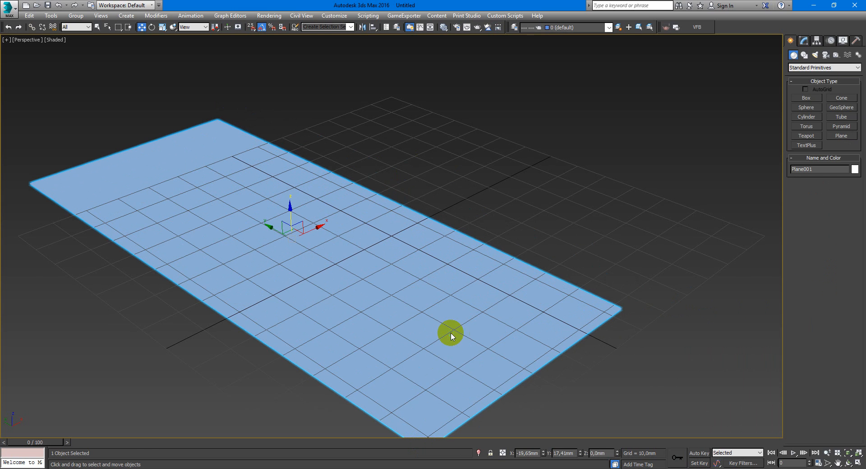
{"action": "left_click", "coordinate": [805, 41]}
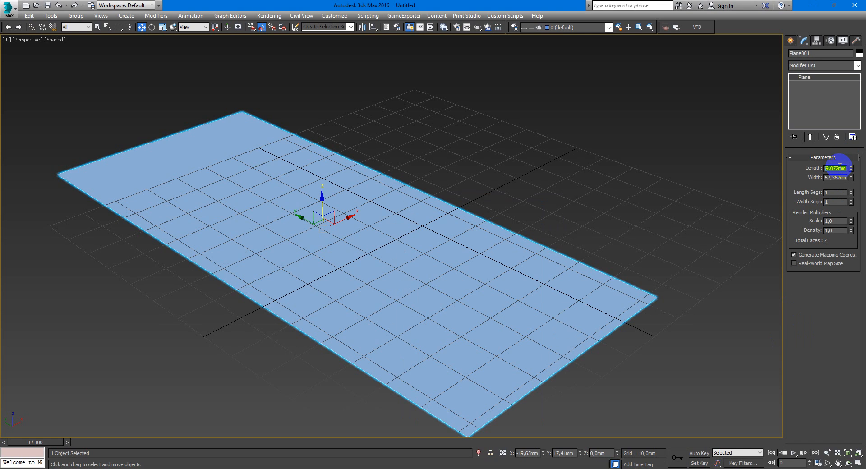
{"action": "type", "text": "29"}
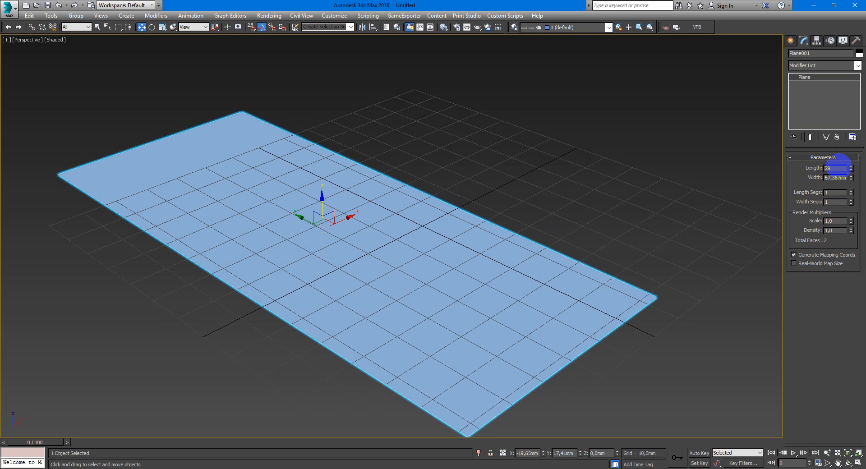
{"action": "left_click_drag", "start_coordinate": [844, 168], "coordinate": [843, 172]}
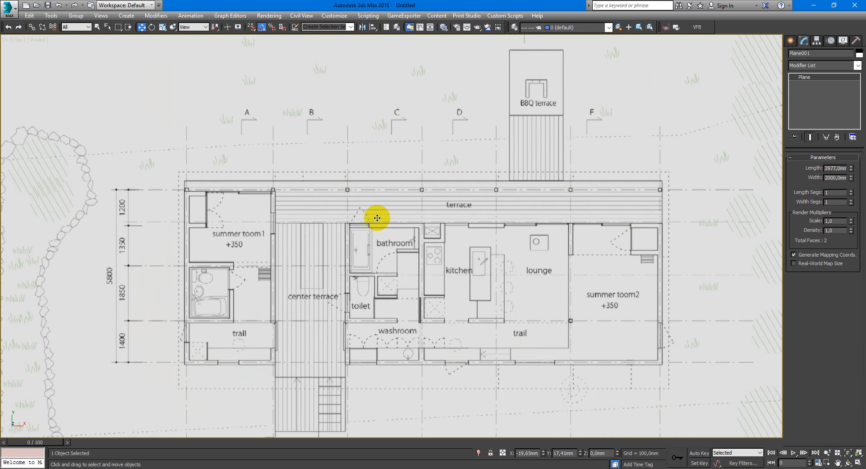
{"action": "mouse_move", "coordinate": [383, 213]}
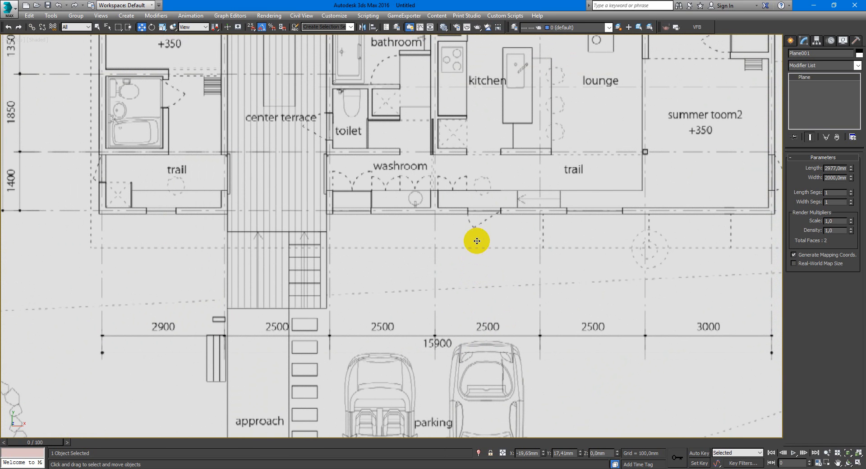
Zoom the Top view in on the floor plan image on the plane.
{"action": "scroll", "scroll_direction": "down", "scroll_amount": 3}
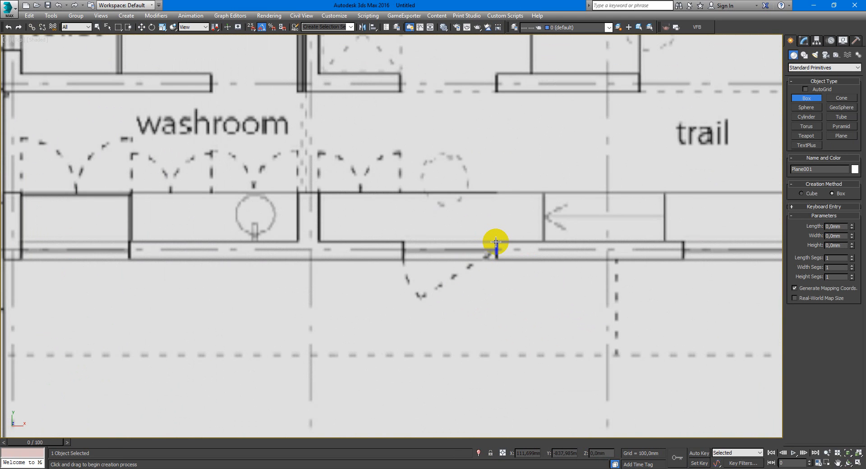
Draw a thin box along the wall below the washroom, with 1100 mm width.
{"action": "left_click_drag", "start_coordinate": [495, 241], "coordinate": [409, 258]}
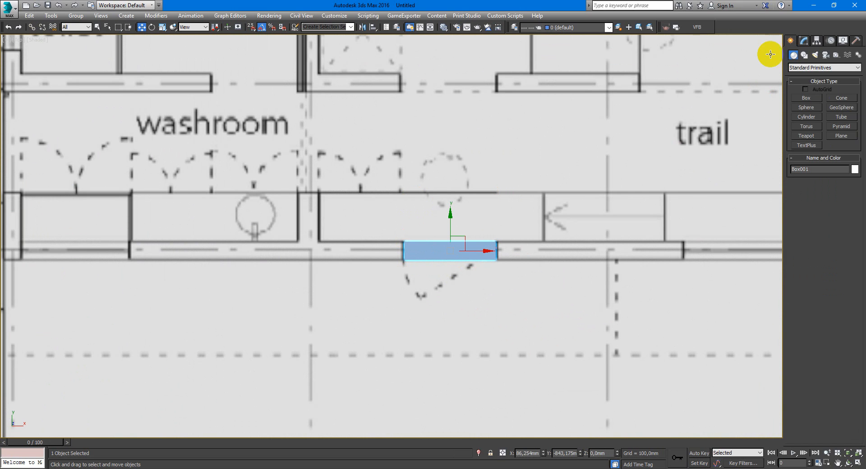
{"action": "left_click", "coordinate": [805, 41]}
{"action": "type", "text": "1100"}
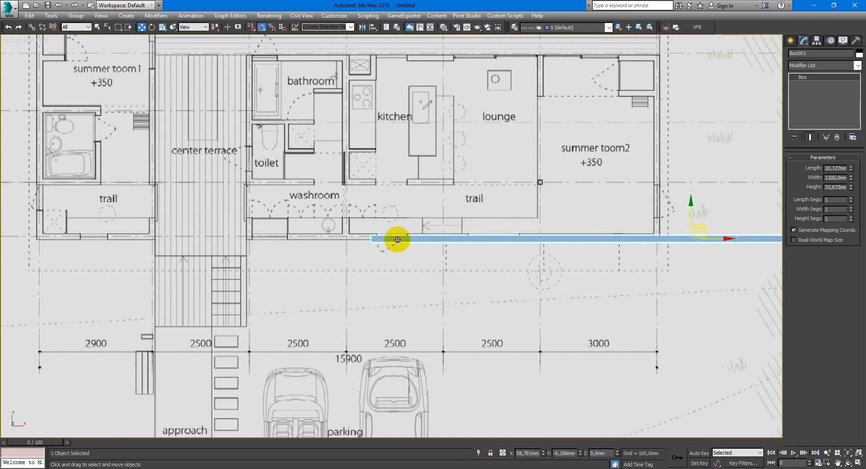
{"action": "scroll", "scroll_direction": "down", "scroll_amount": 3}
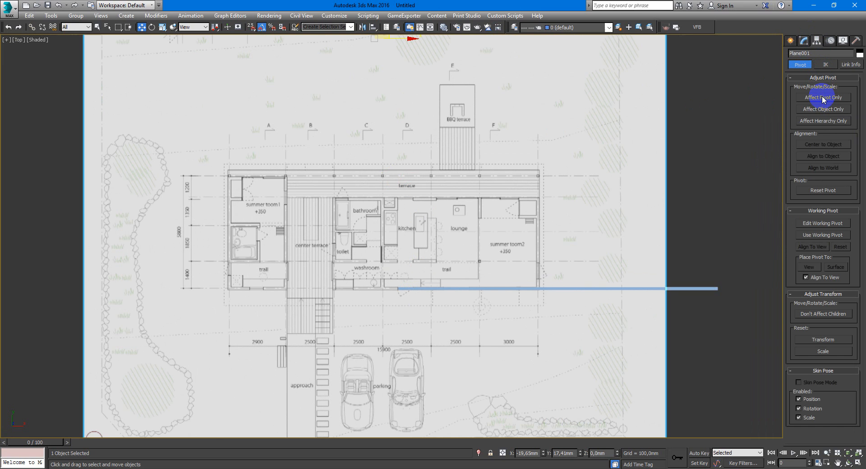
Snap the plane's pivot to the reference box's end corner vertex with Affect Pivot Only.
{"action": "left_click", "coordinate": [823, 97]}
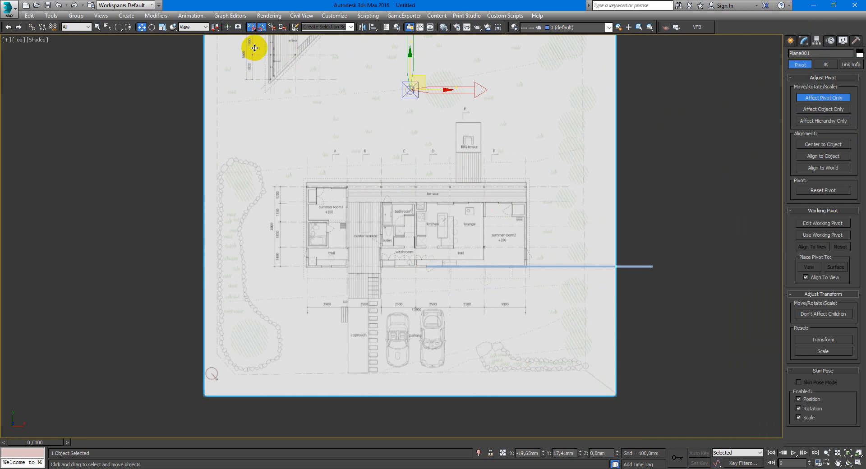
{"action": "mouse_move", "coordinate": [325, 52]}
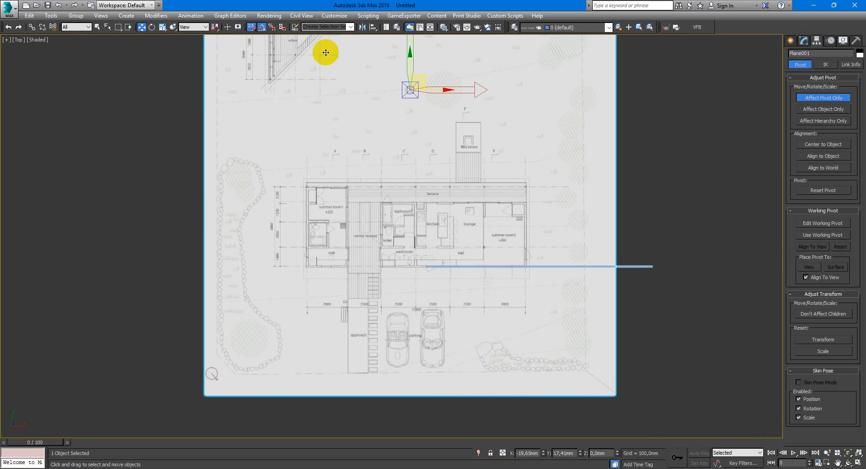
{"action": "left_click_drag", "start_coordinate": [410, 90], "coordinate": [426, 256]}
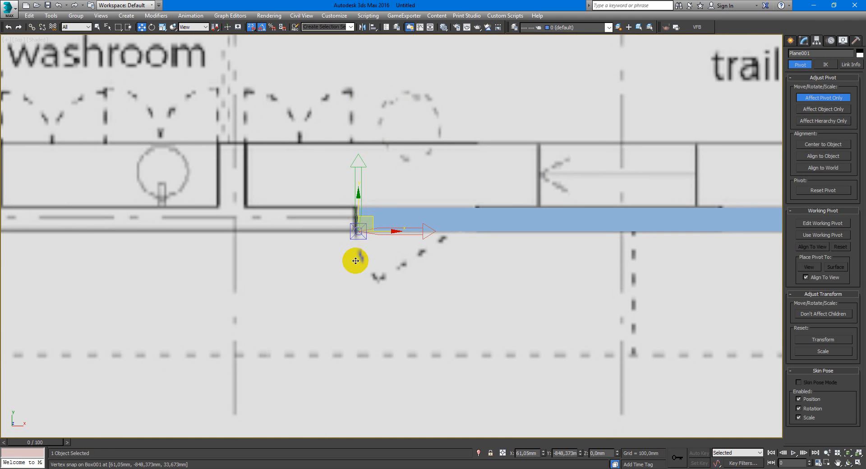
{"action": "mouse_move", "coordinate": [382, 239]}
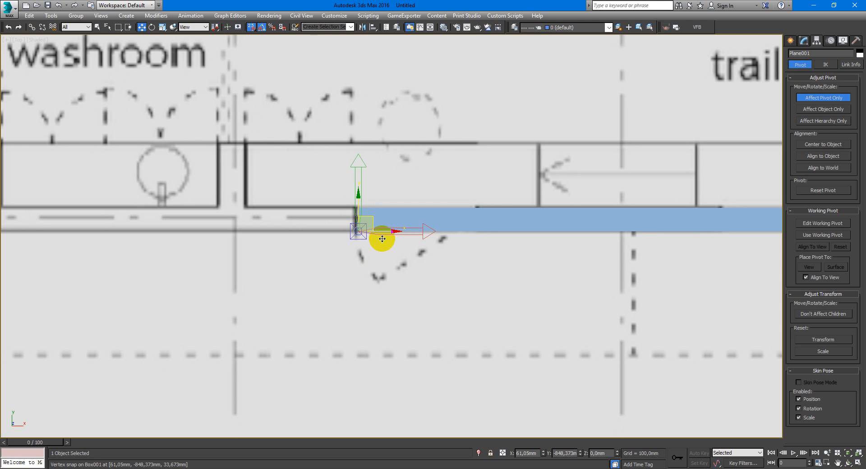
{"action": "mouse_move", "coordinate": [250, 28]}
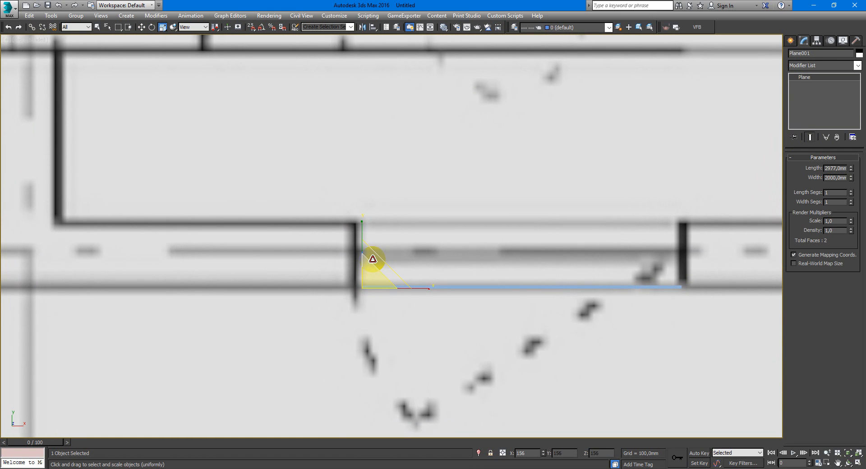
Uniformly scale Plane001 until its drawn wall end meets the box's end.
{"action": "left_click_drag", "start_coordinate": [372, 258], "coordinate": [416, 297]}
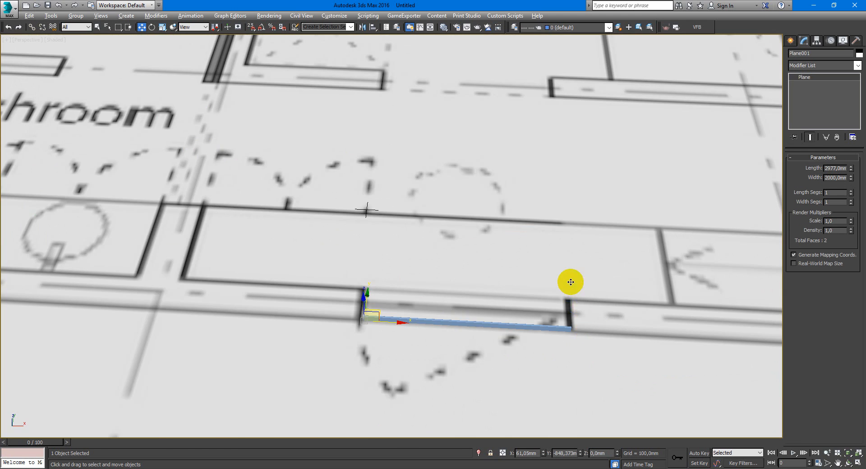
{"action": "scroll", "scroll_direction": "down", "scroll_amount": 3}
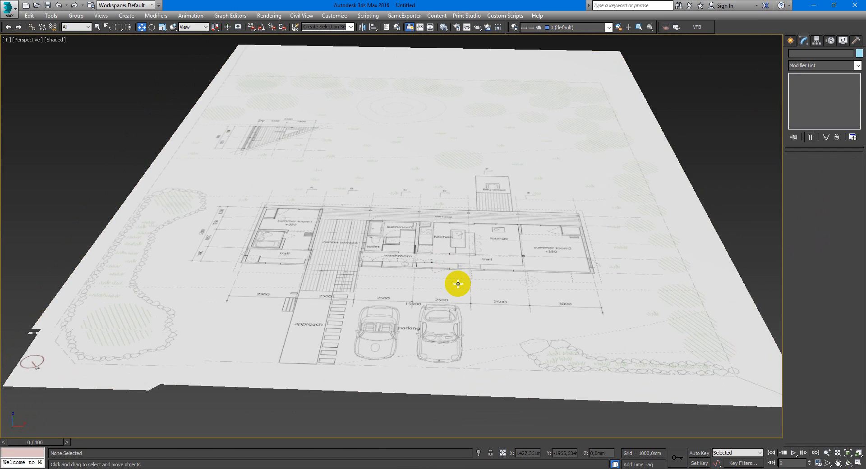
Orbit the Perspective view to look over the scaled floor plan.
{"action": "left_click_drag", "start_coordinate": [458, 283], "coordinate": [482, 275]}
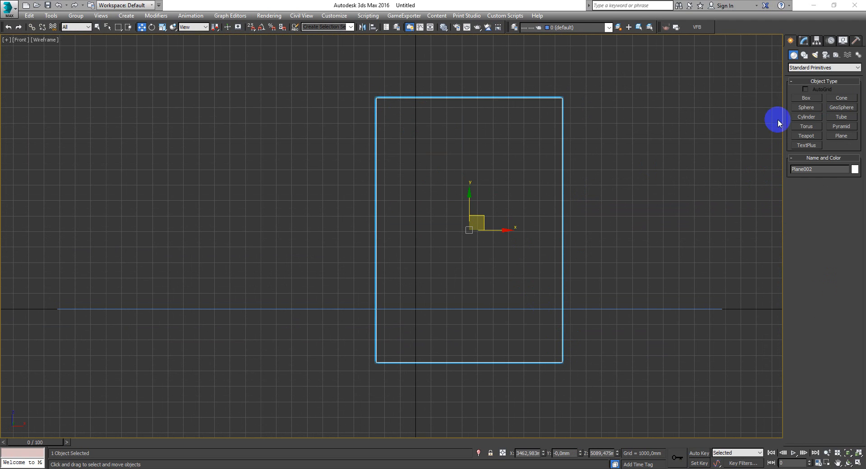
Set Plane002's Length to 1862 mm and Width to 4450.
{"action": "left_click", "coordinate": [804, 41]}
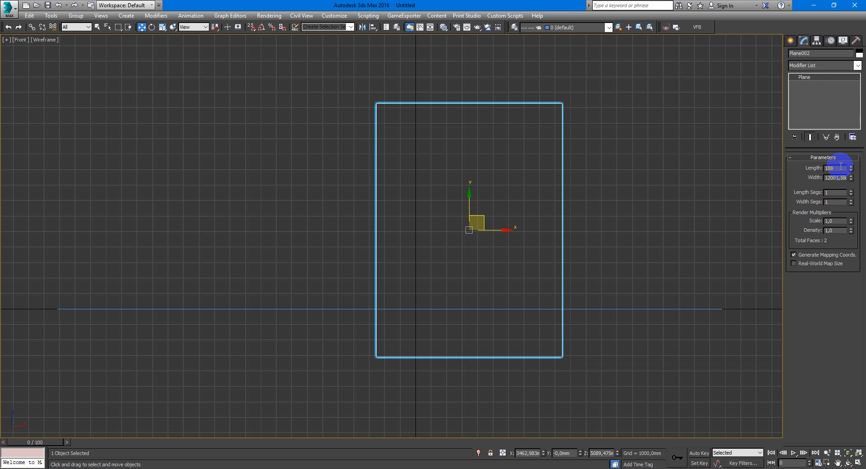
{"action": "type", "text": "1862,0mm"}
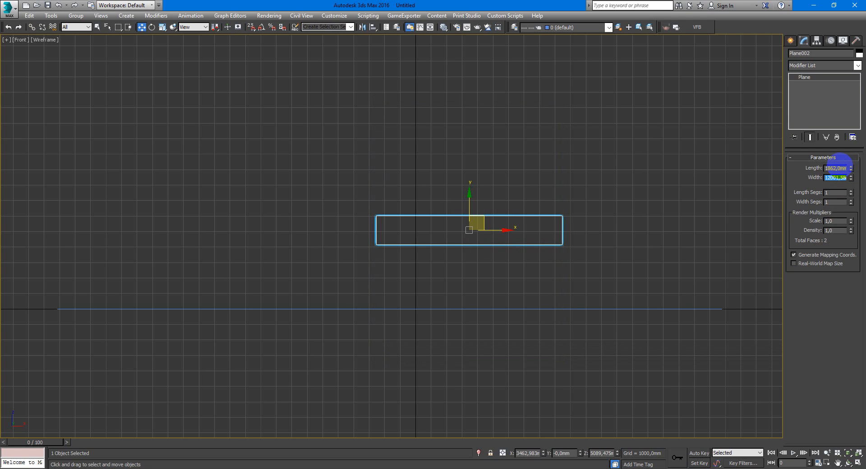
{"action": "type", "text": "4450"}
{"action": "type", "text": "862,0mm"}
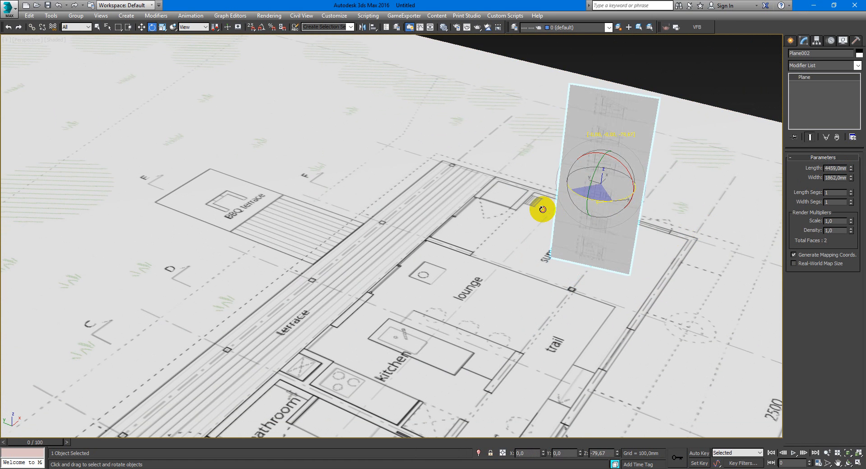
Rotate Plane002 by 90 degrees to stand it upright.
{"action": "left_click_drag", "start_coordinate": [542, 209], "coordinate": [657, 220]}
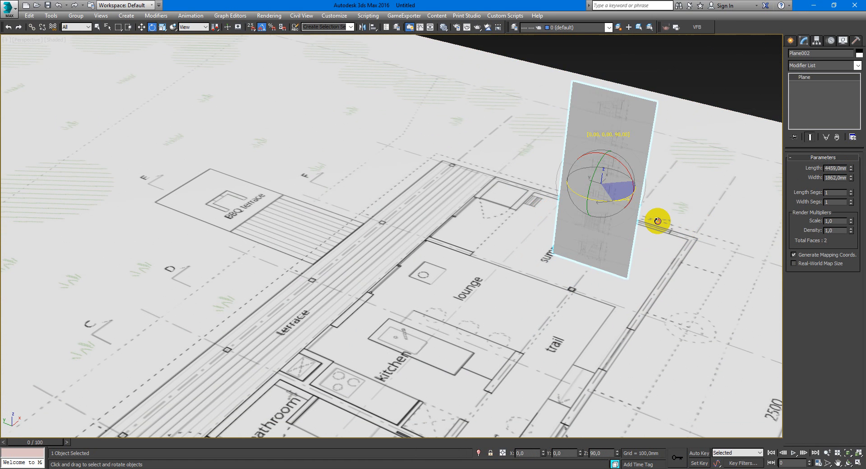
{"action": "left_click_drag", "start_coordinate": [657, 221], "coordinate": [577, 222]}
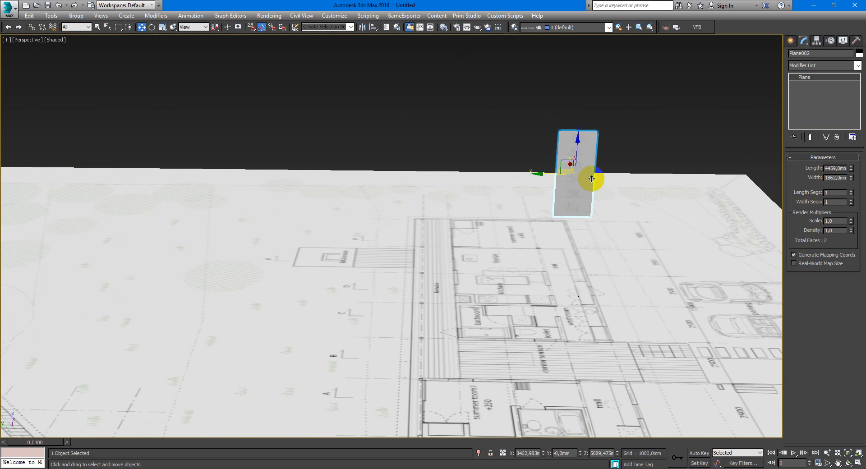
Move Plane002 toward the floor plan and lower it onto the plan's surface.
{"action": "left_click_drag", "start_coordinate": [591, 179], "coordinate": [500, 193]}
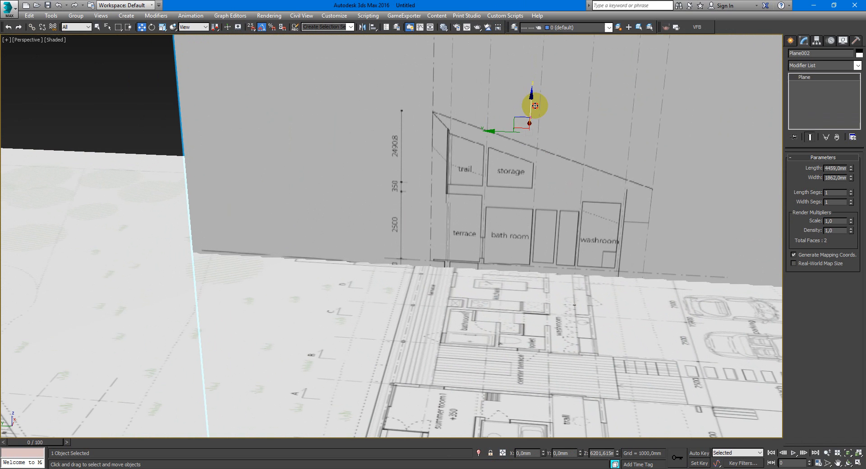
{"action": "left_click_drag", "start_coordinate": [534, 106], "coordinate": [498, 139]}
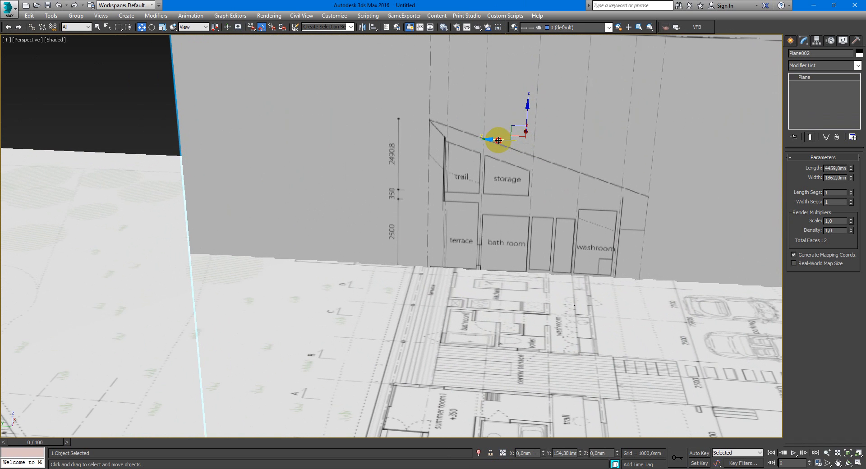